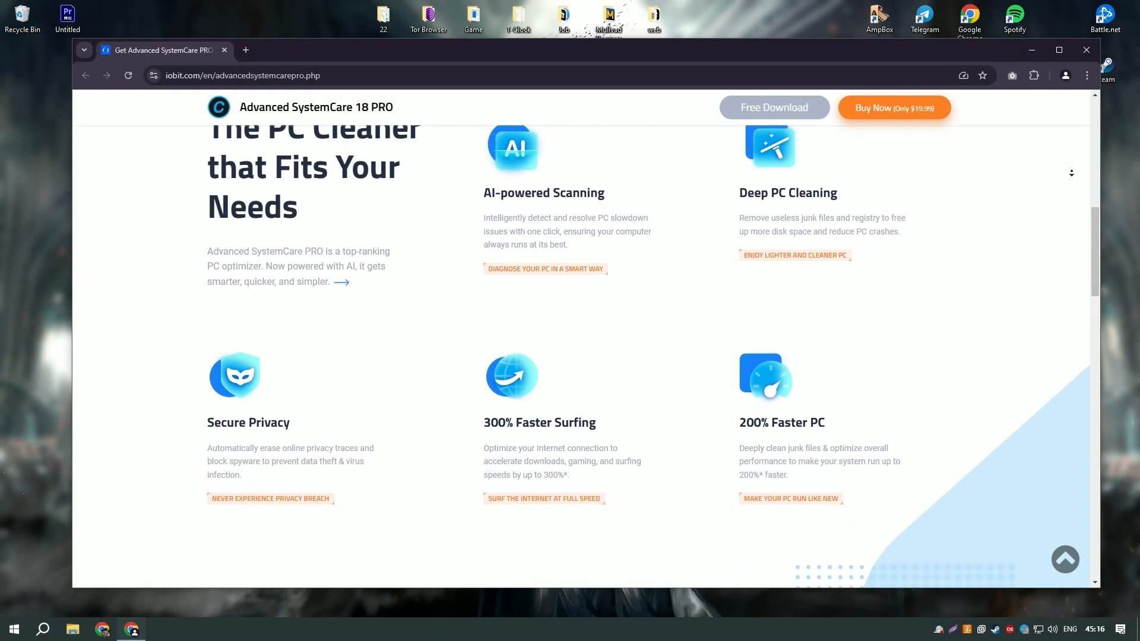
- Scroll the Advanced SystemCare 18 PRO page past the feature list to the What Others Say testimonials
scroll("down", 3)
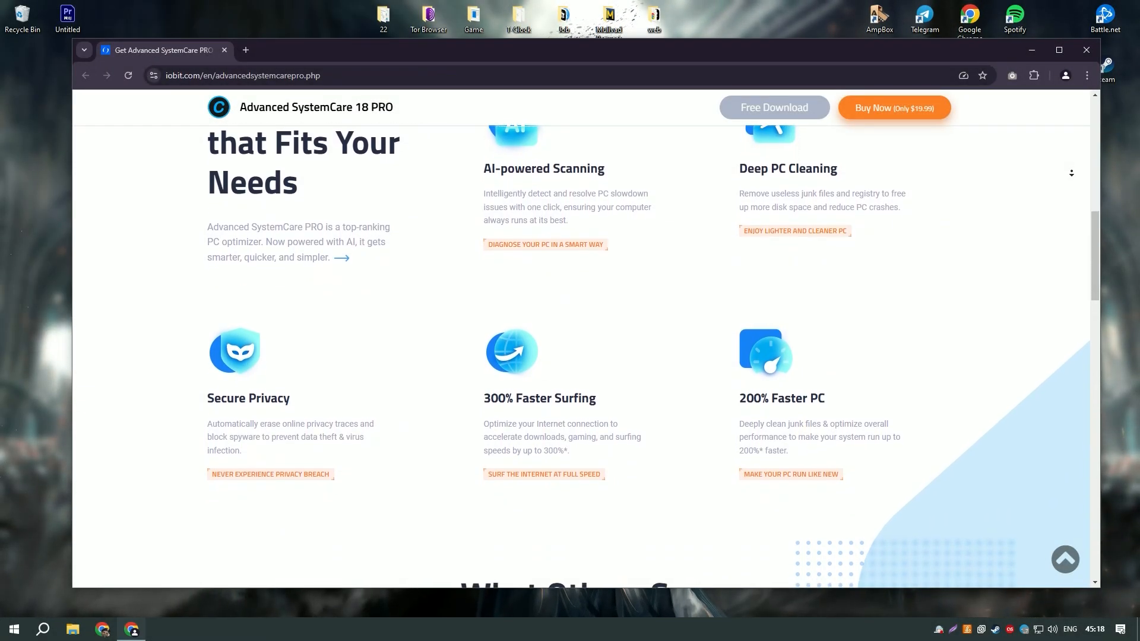
scroll("down", 3)
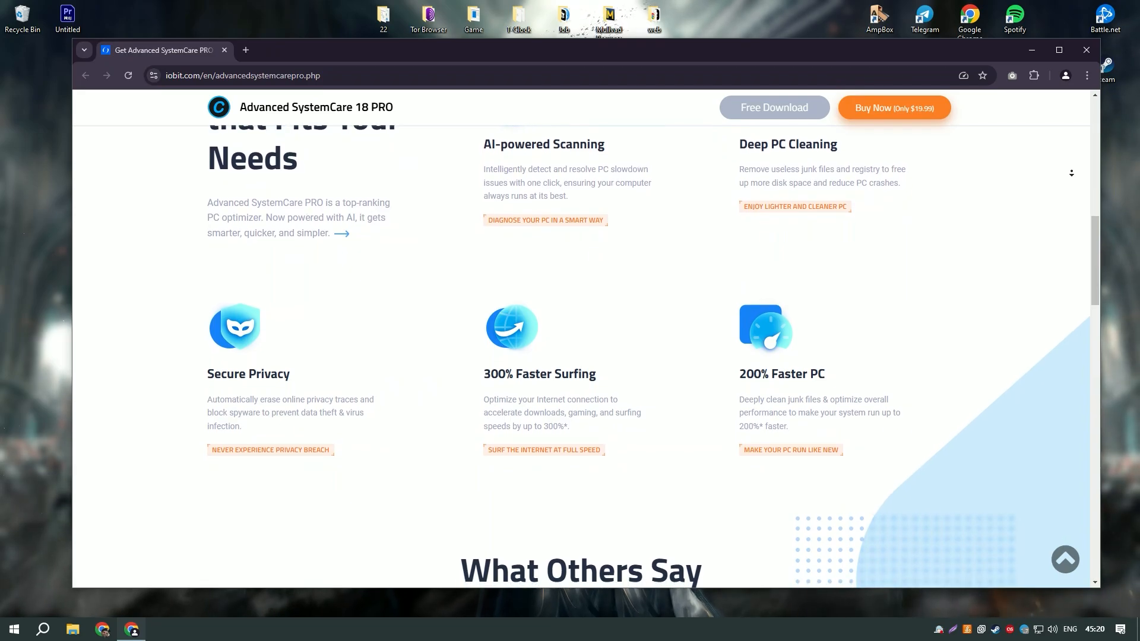
scroll("down", 3)
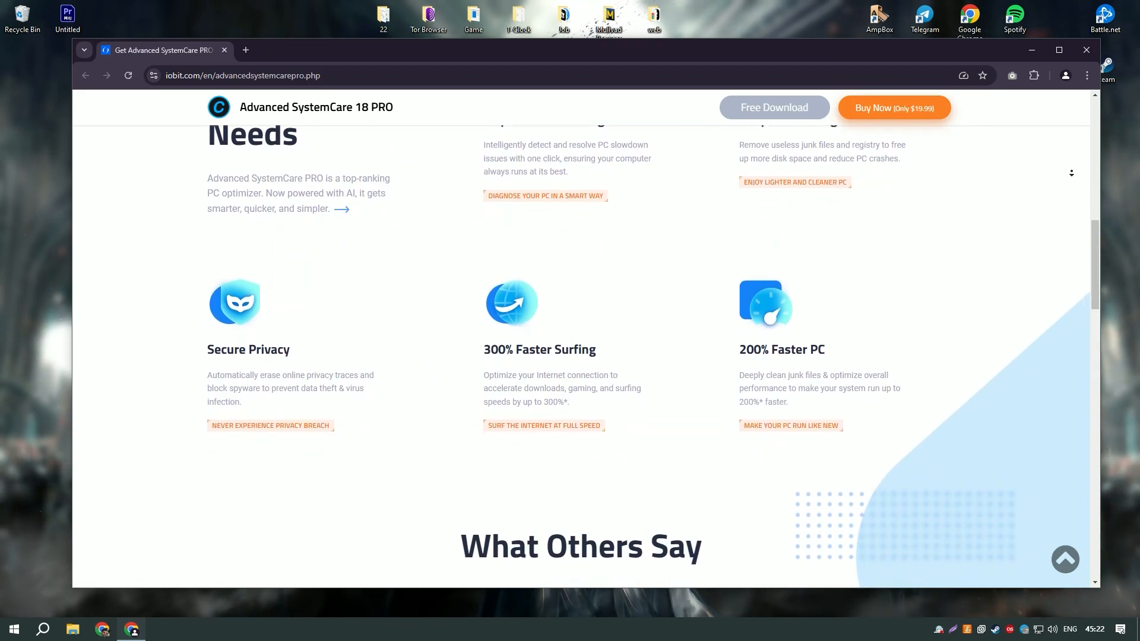
scroll("down", 3)
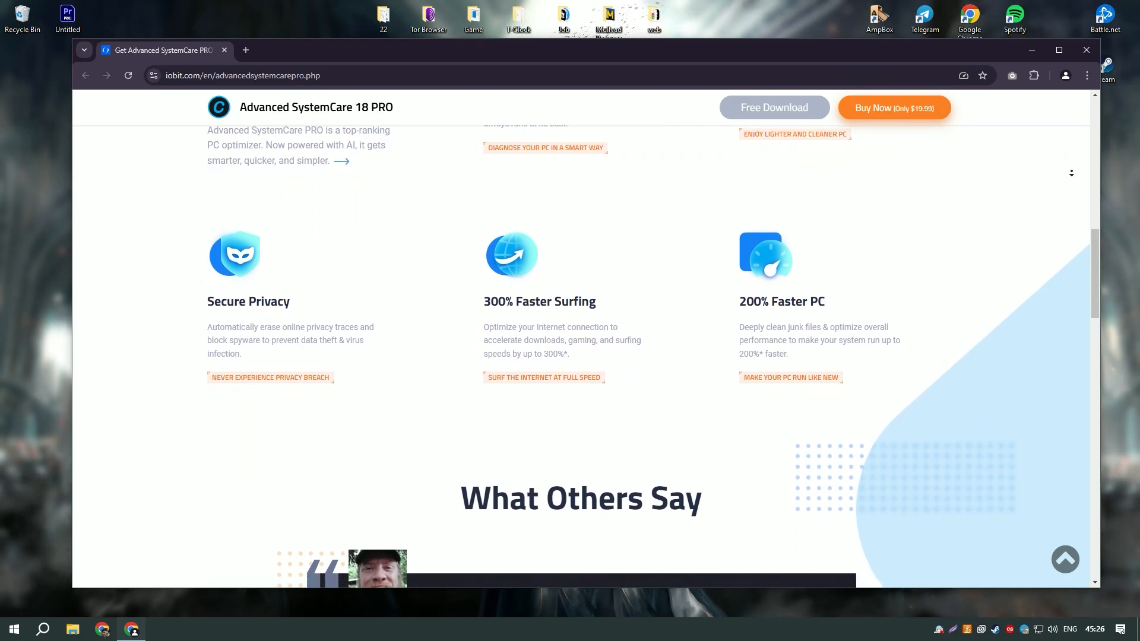
scroll("down", 3)
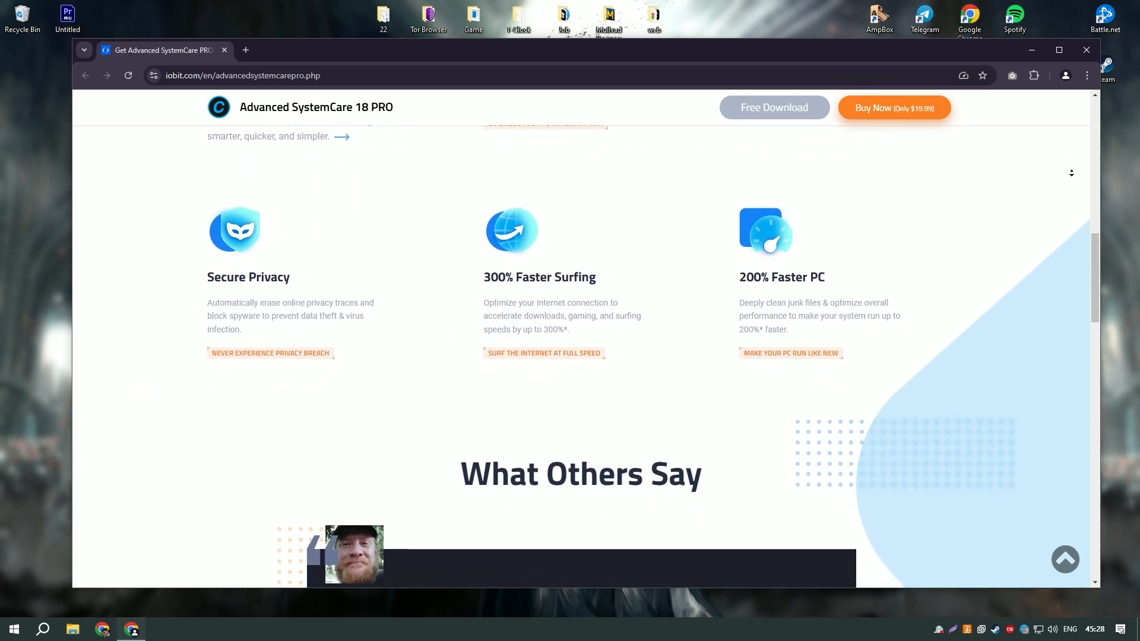
scroll("down", 3)
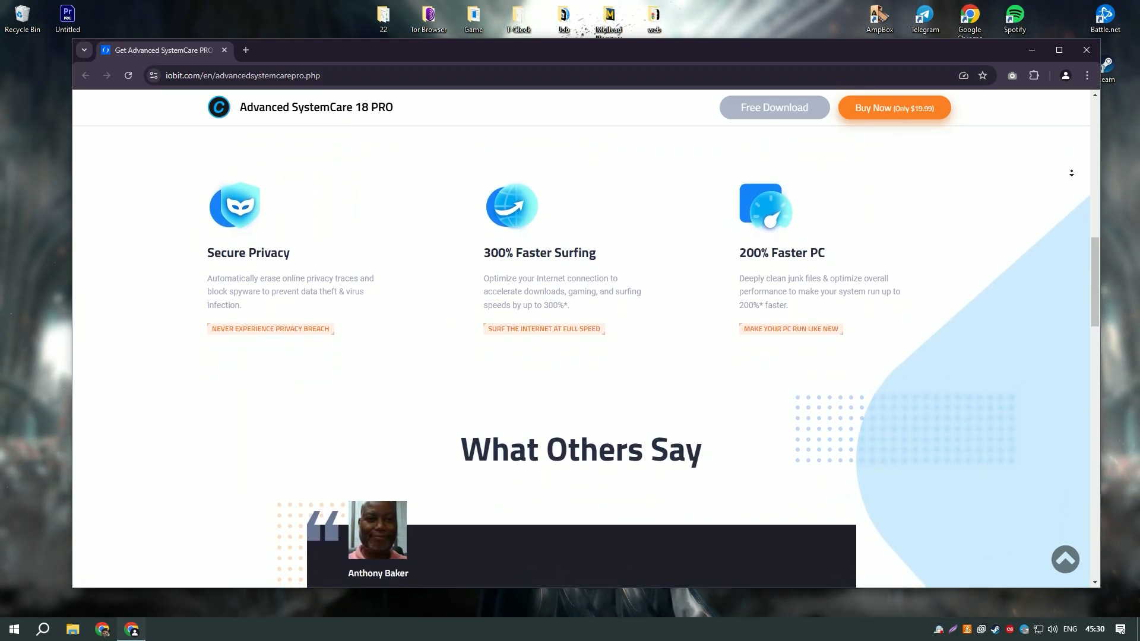
scroll("down", 3)
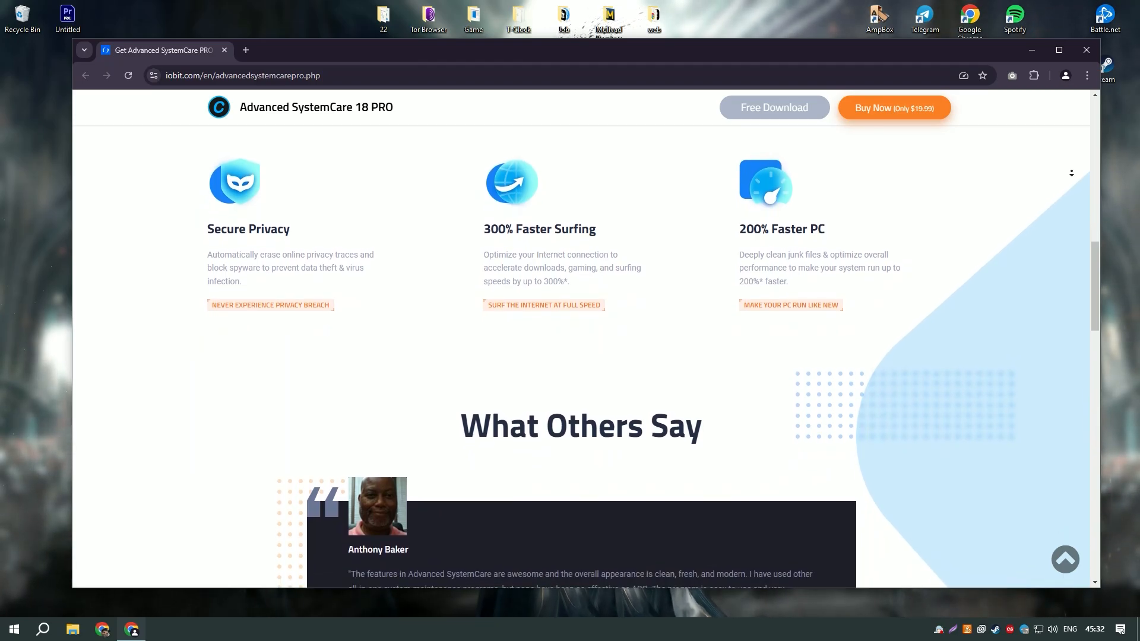
scroll("down", 3)
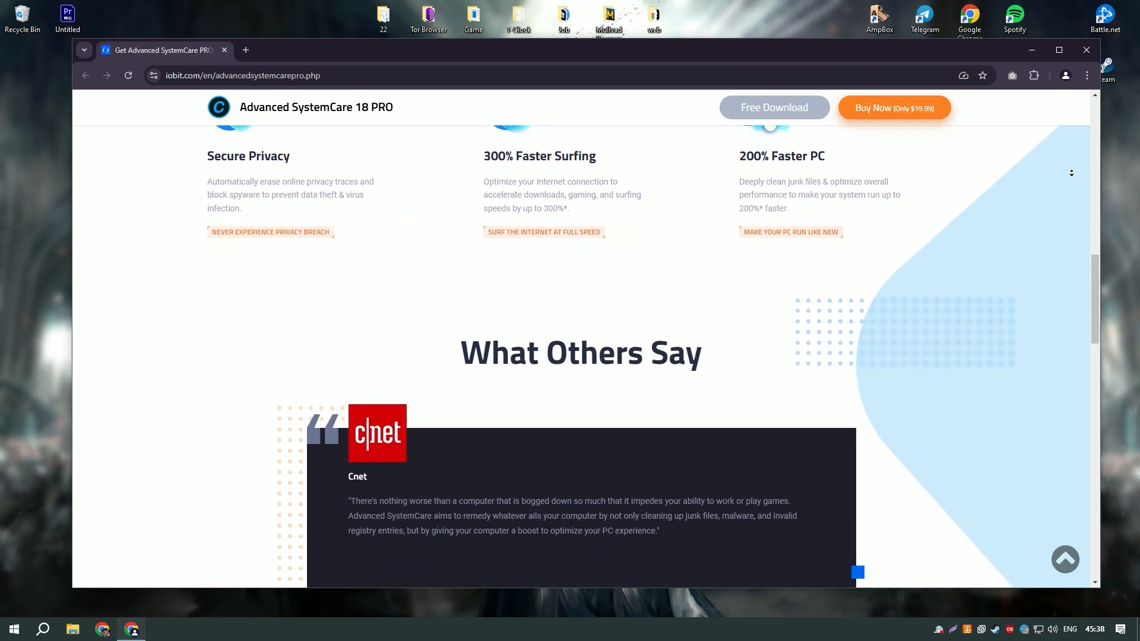
scroll("down", 3)
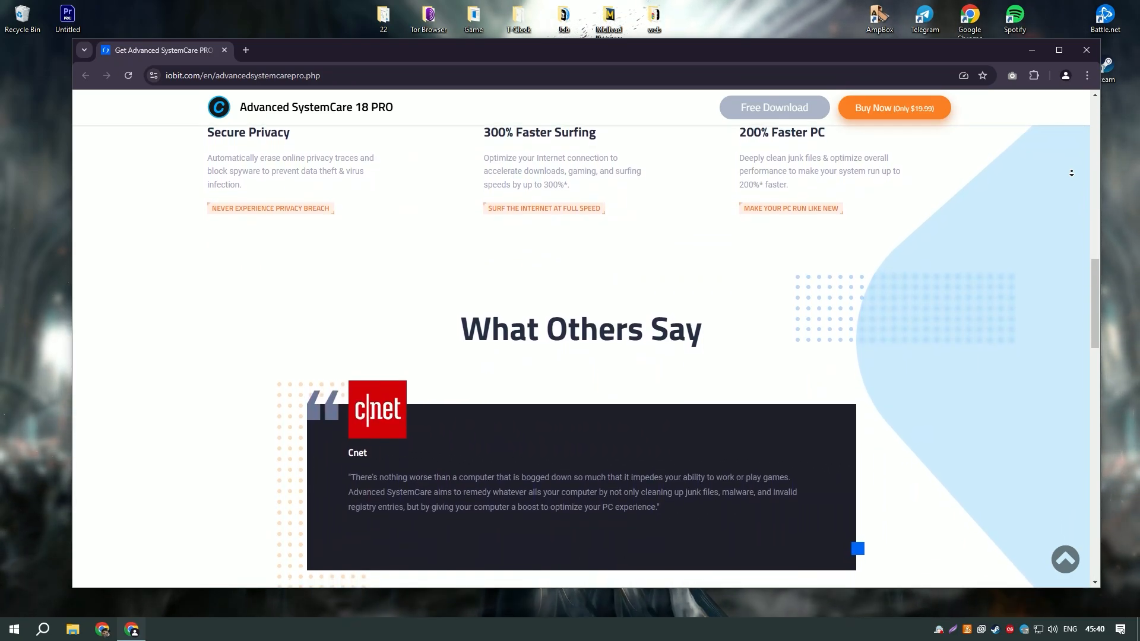
scroll("down", 3)
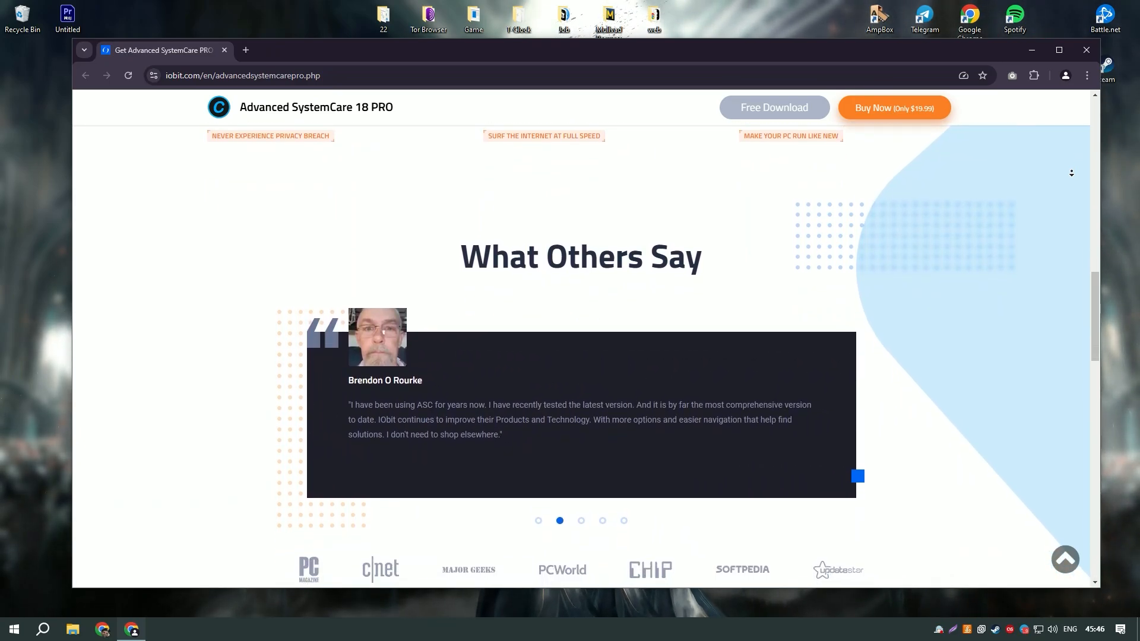
- Scroll past the testimonial carousel and review-site logos to the Choose Your Plan heading
scroll("down", 3)
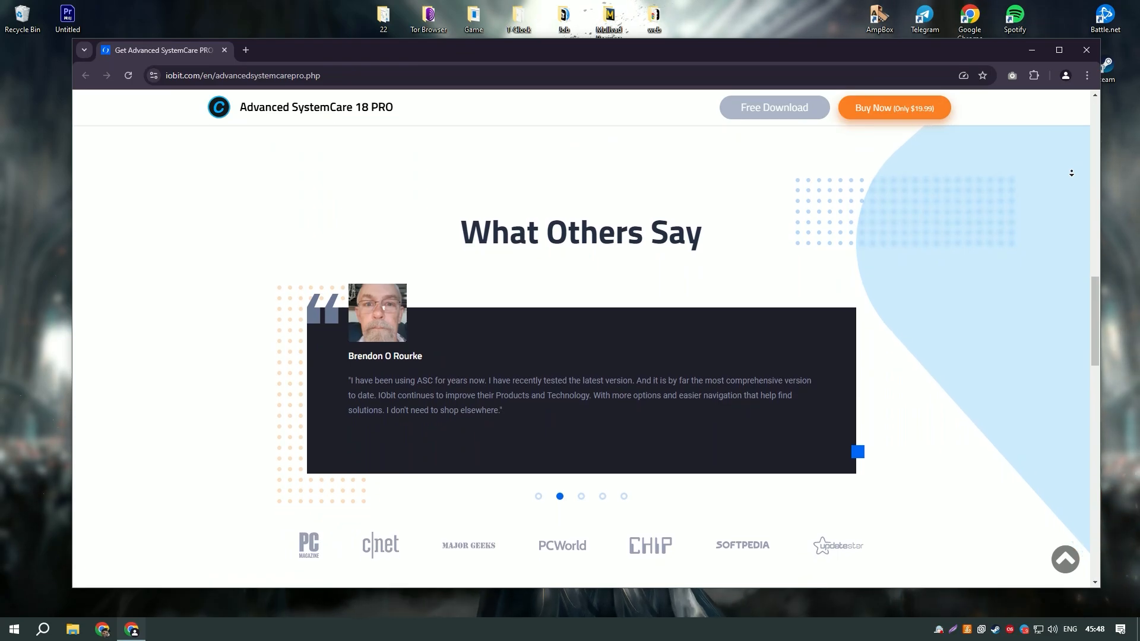
scroll("down", 3)
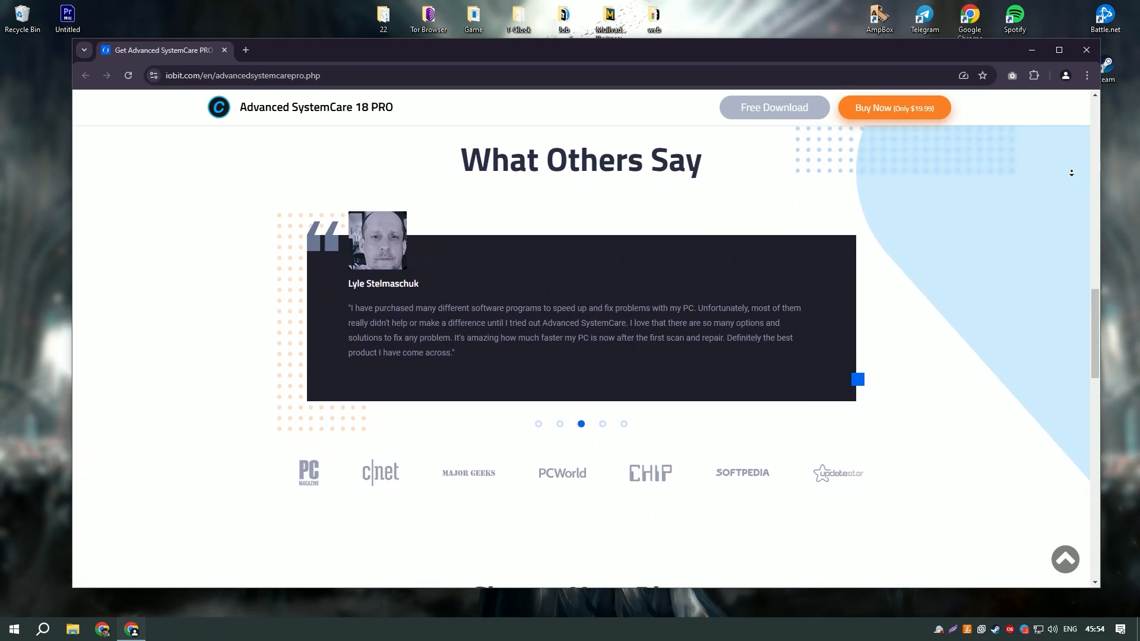
scroll("down", 3)
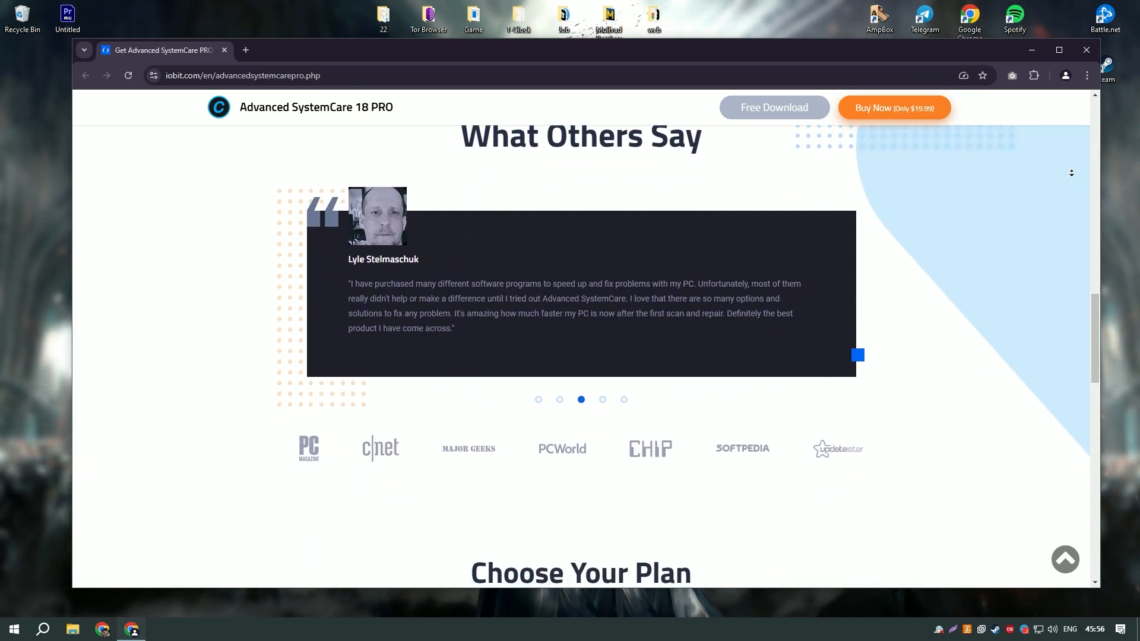
scroll("down", 3)
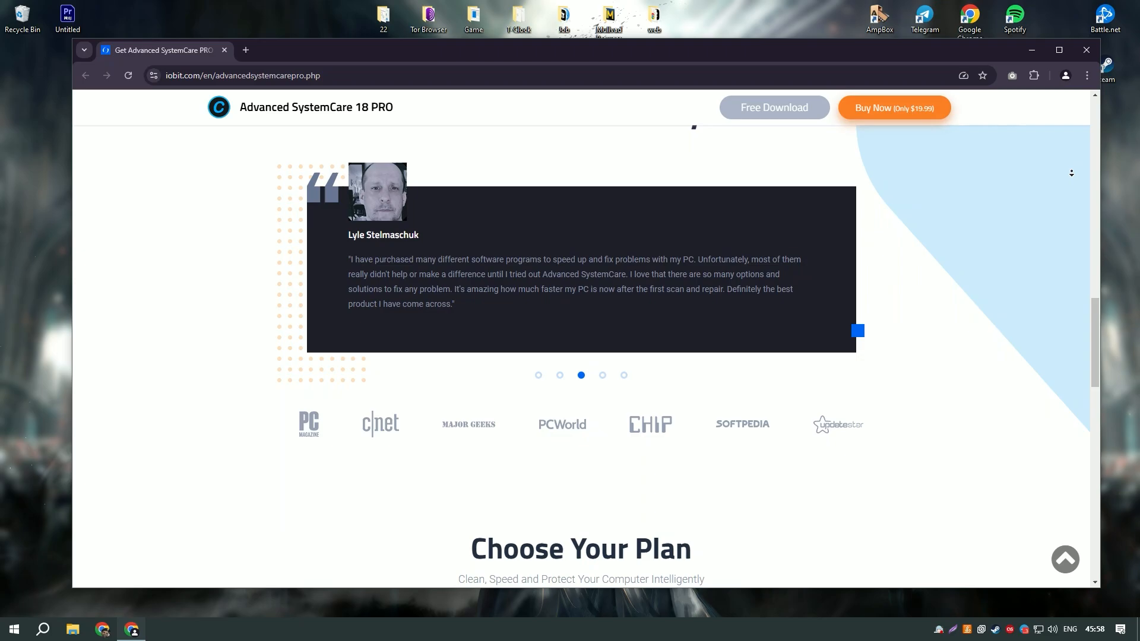
scroll("down", 3)
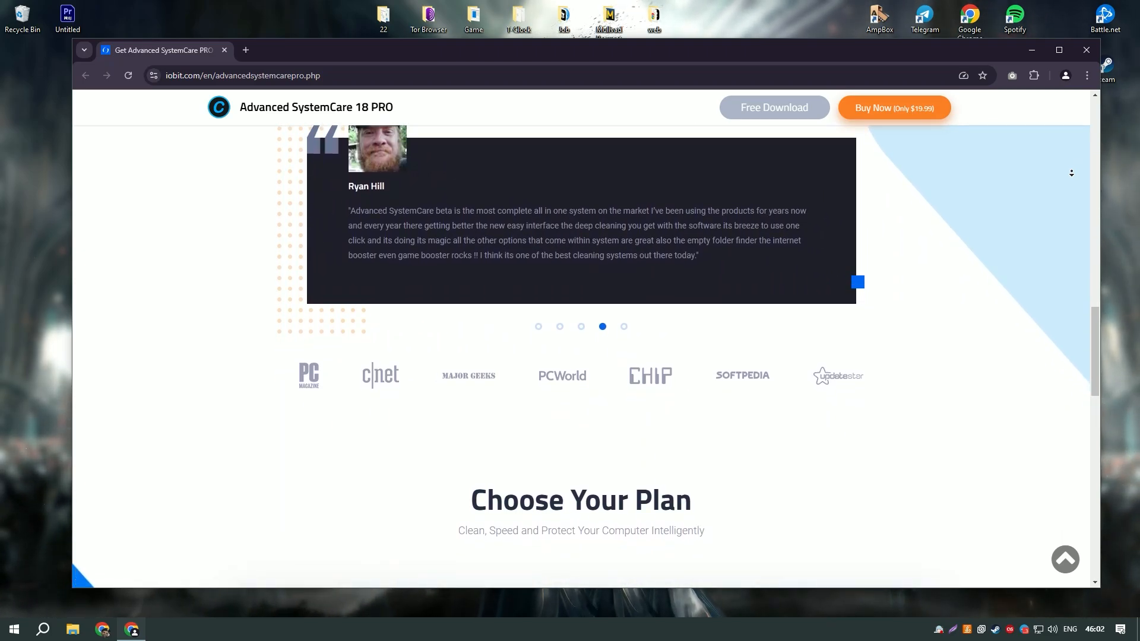
scroll("down", 3)
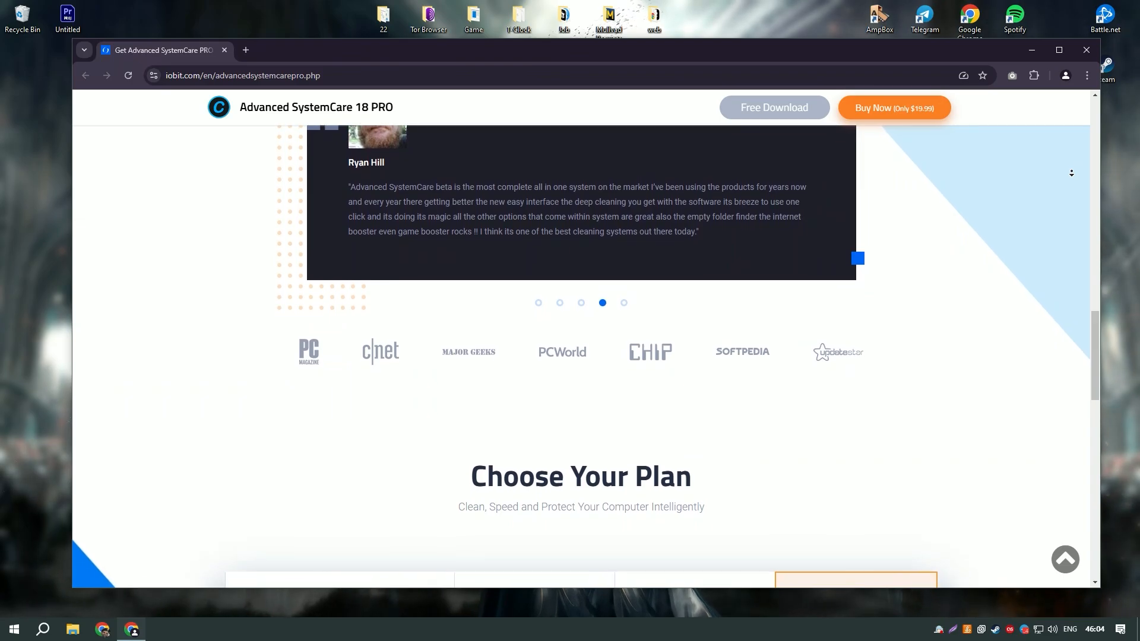
- Scroll to the pricing table with Try Free Version, $16.77 and $19.99 plans, then close Chrome
scroll("down", 3)
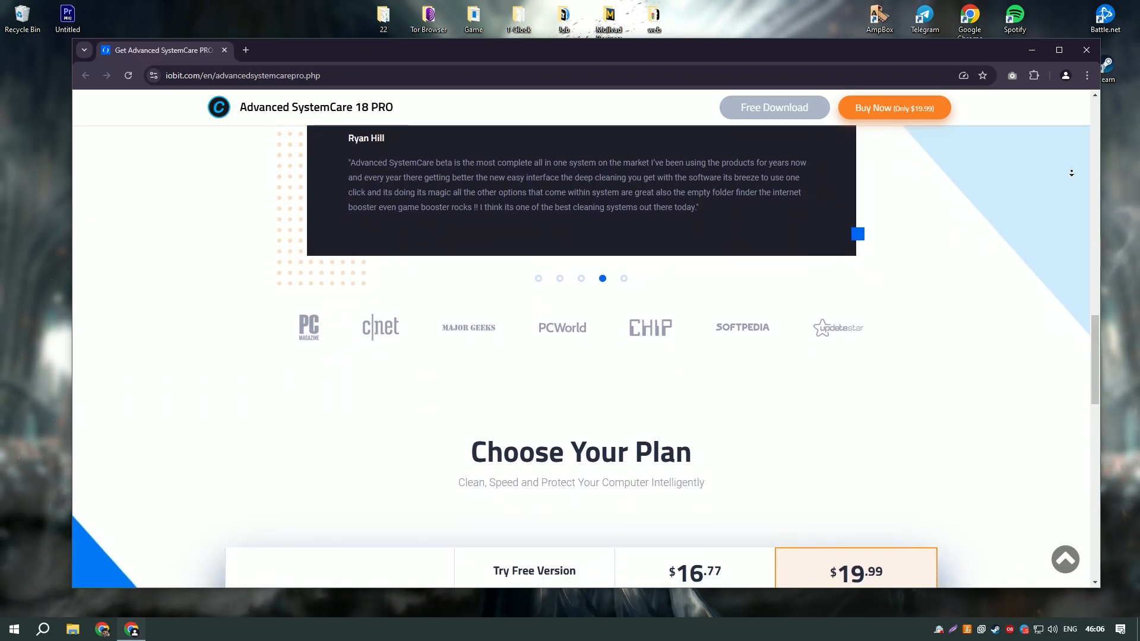
scroll("down", 3)
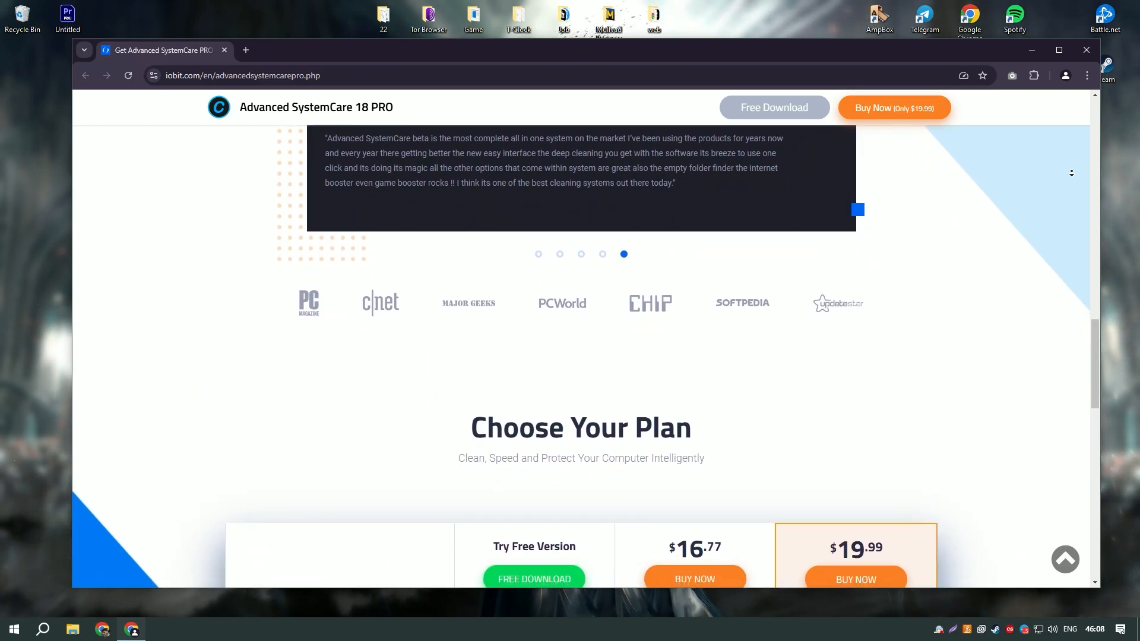
scroll("down", 3)
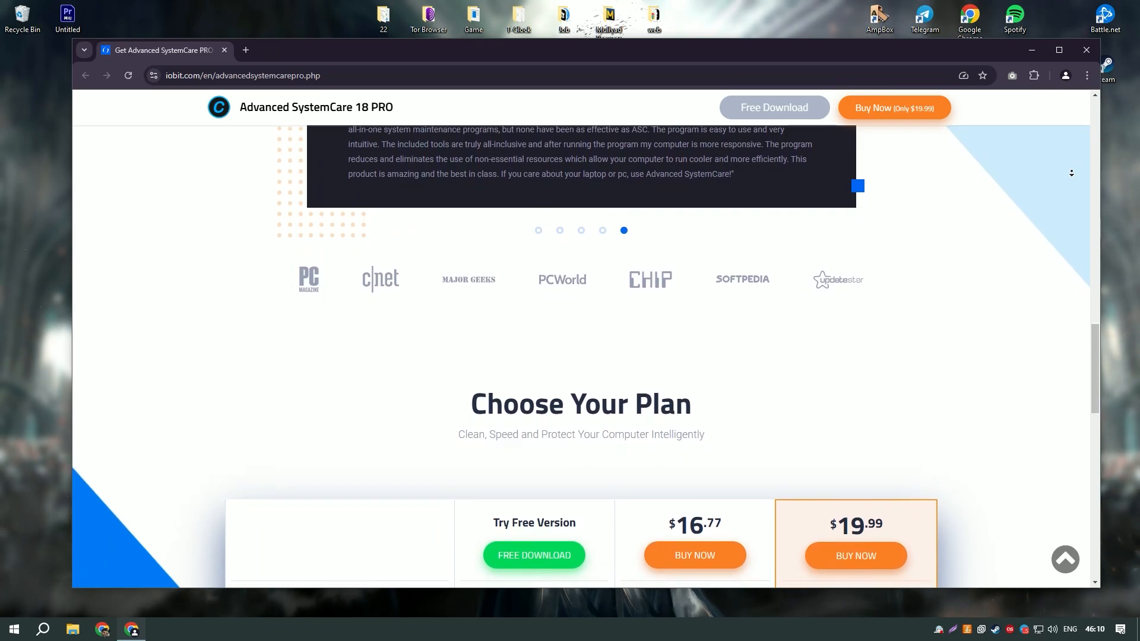
scroll("down", 3)
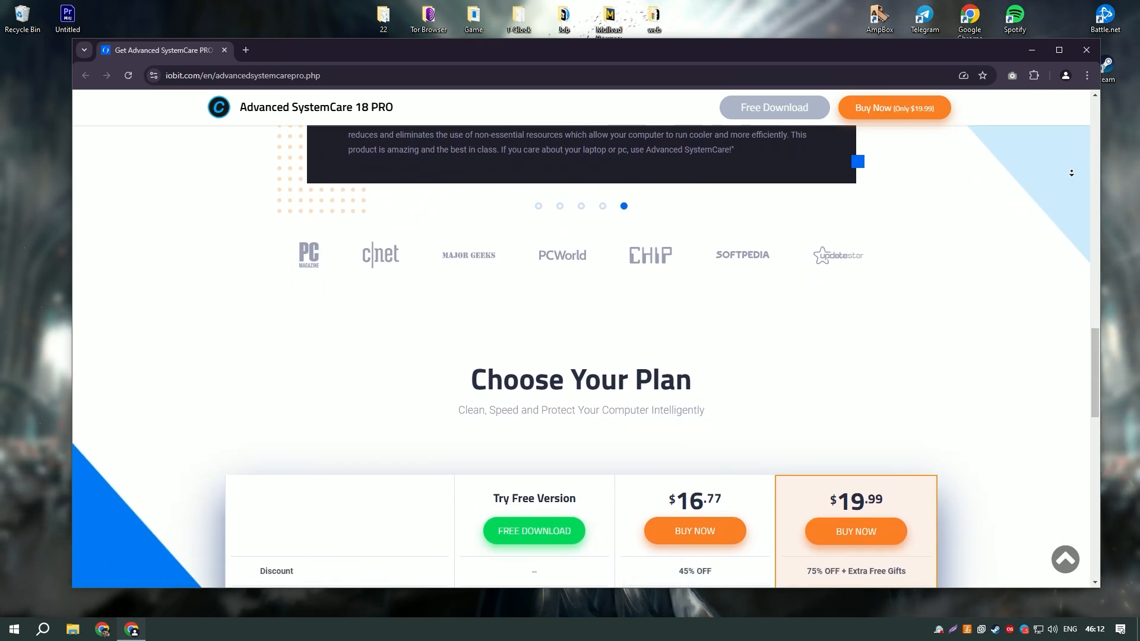
scroll("down", 3)
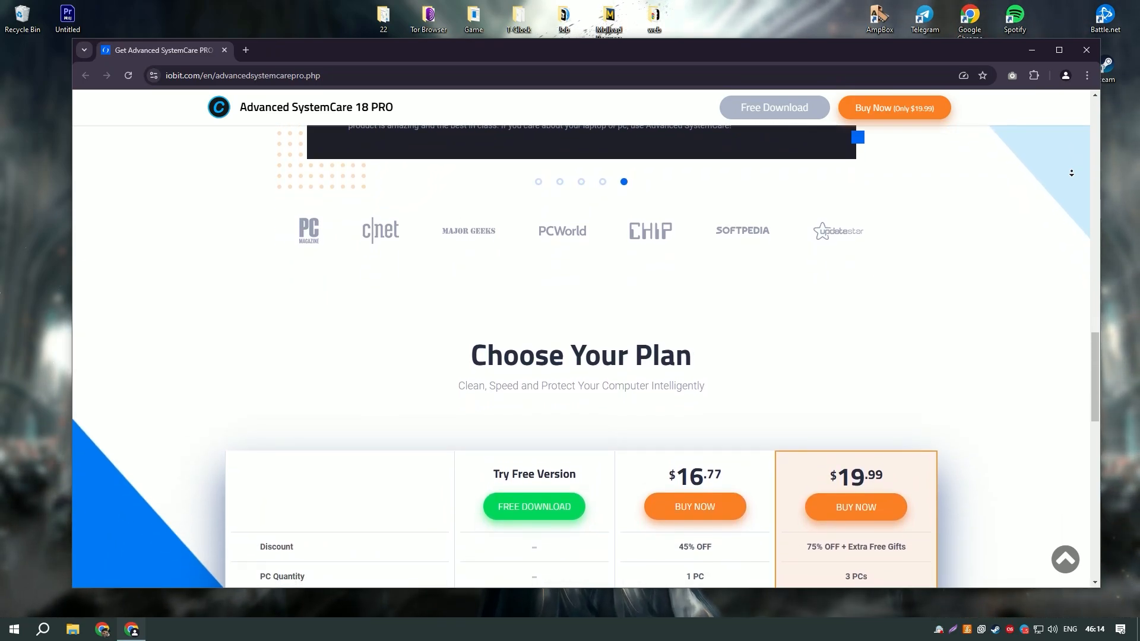
scroll("down", 3)
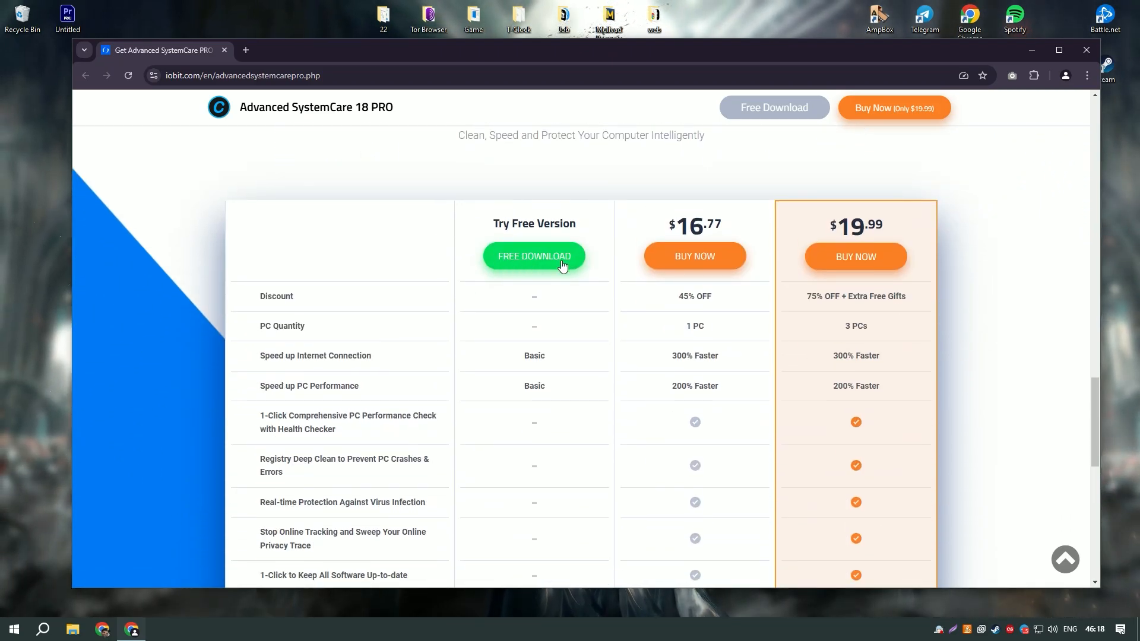
mouse_move(600, 260)
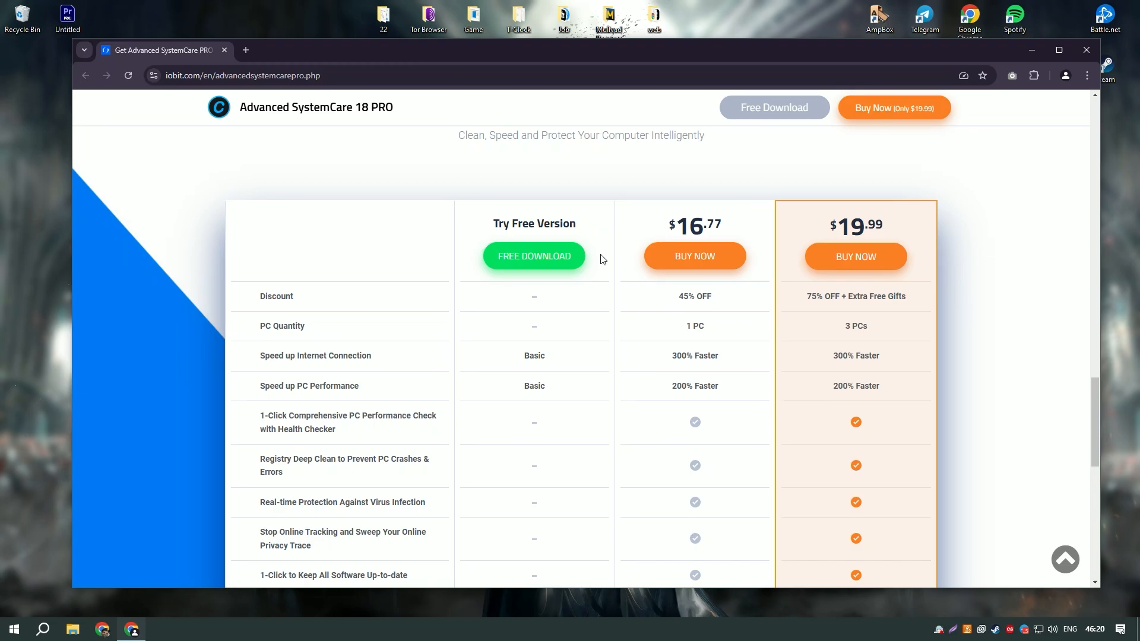
left_click(1059, 50)
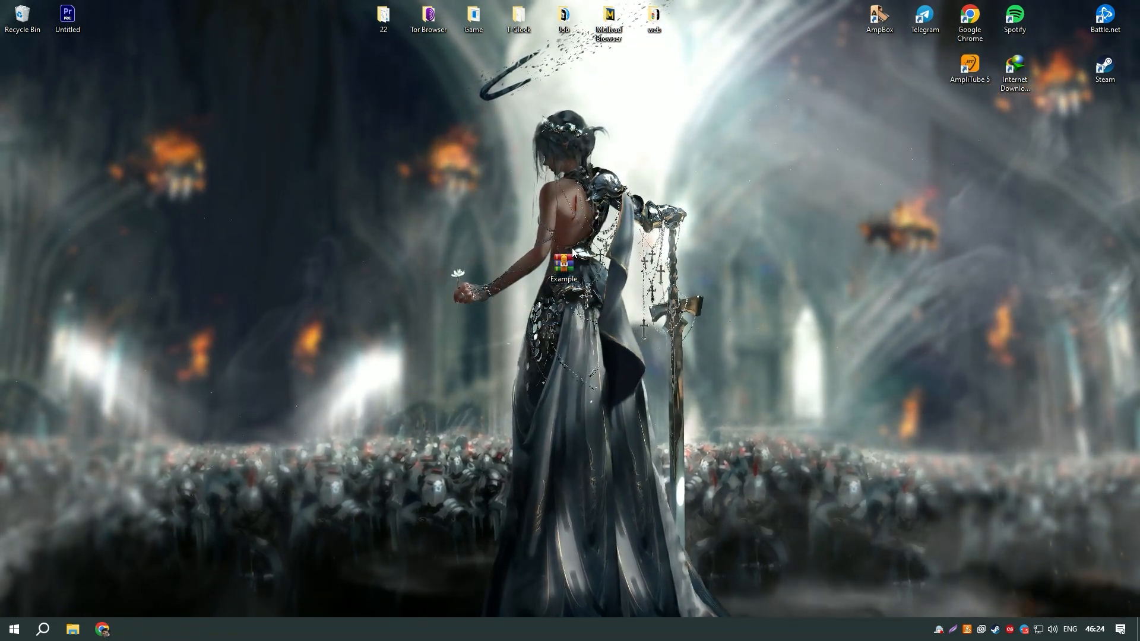
- Extract the Installer folder from password-protected Example.rar to the desktop and close WinRAR
double_click(563, 264)
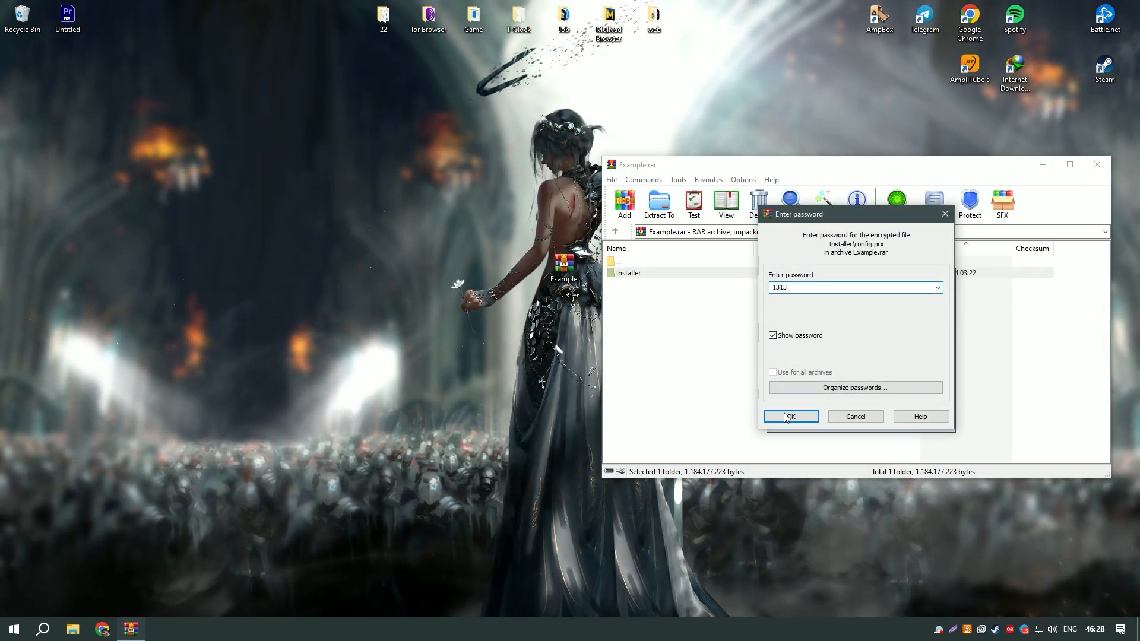
left_click(791, 416)
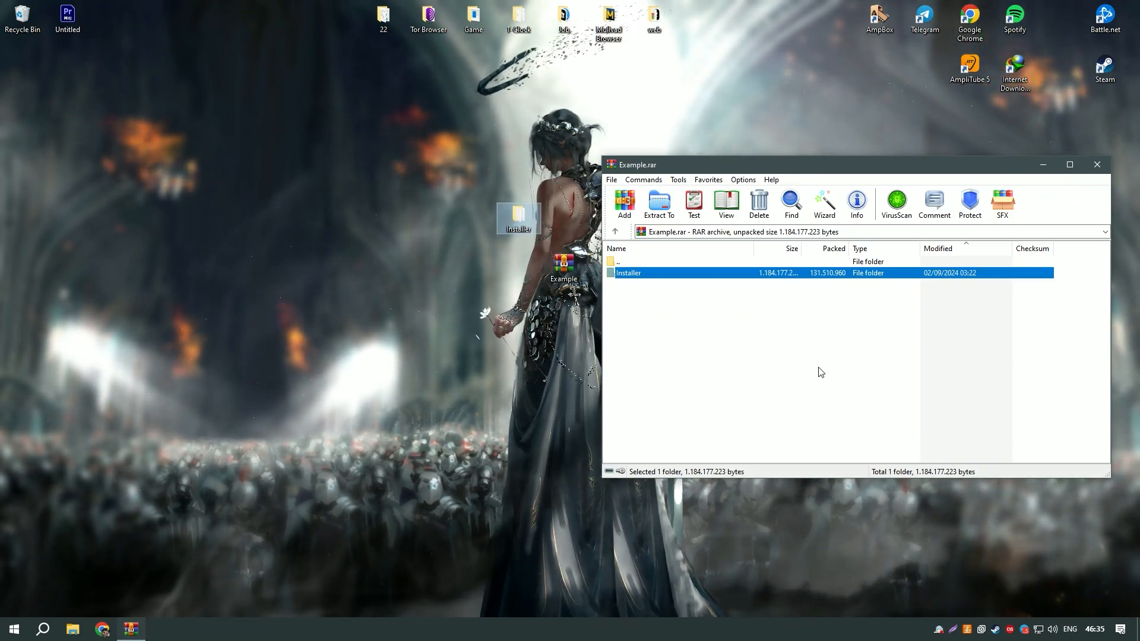
left_click(1096, 164)
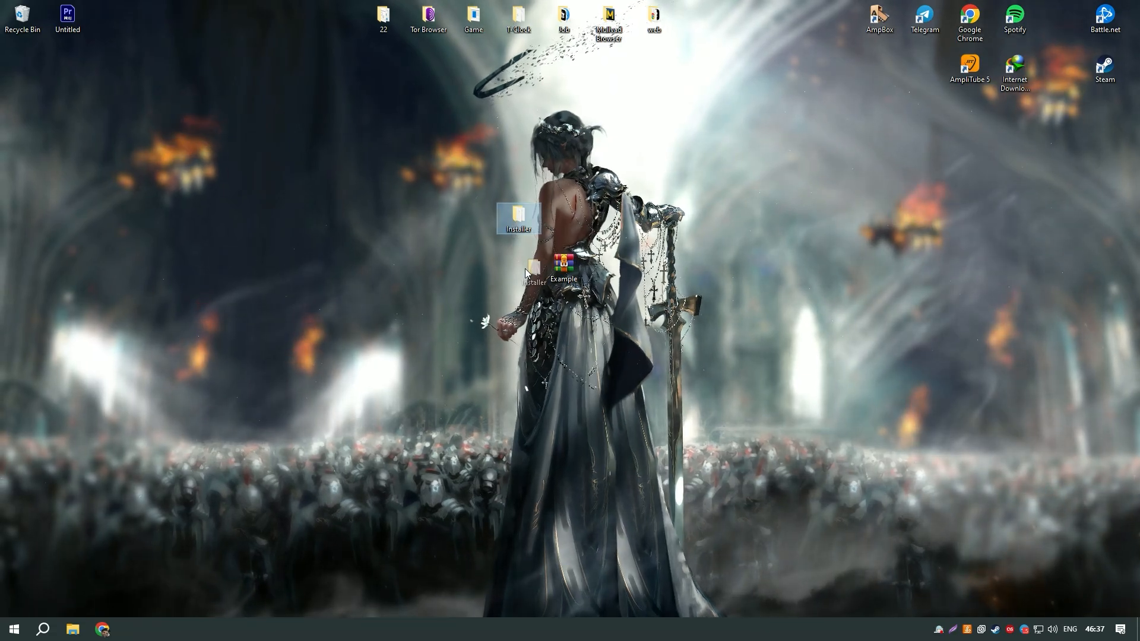
- Run Setup from the extracted Installer folder and start the console activation process
double_click(518, 218)
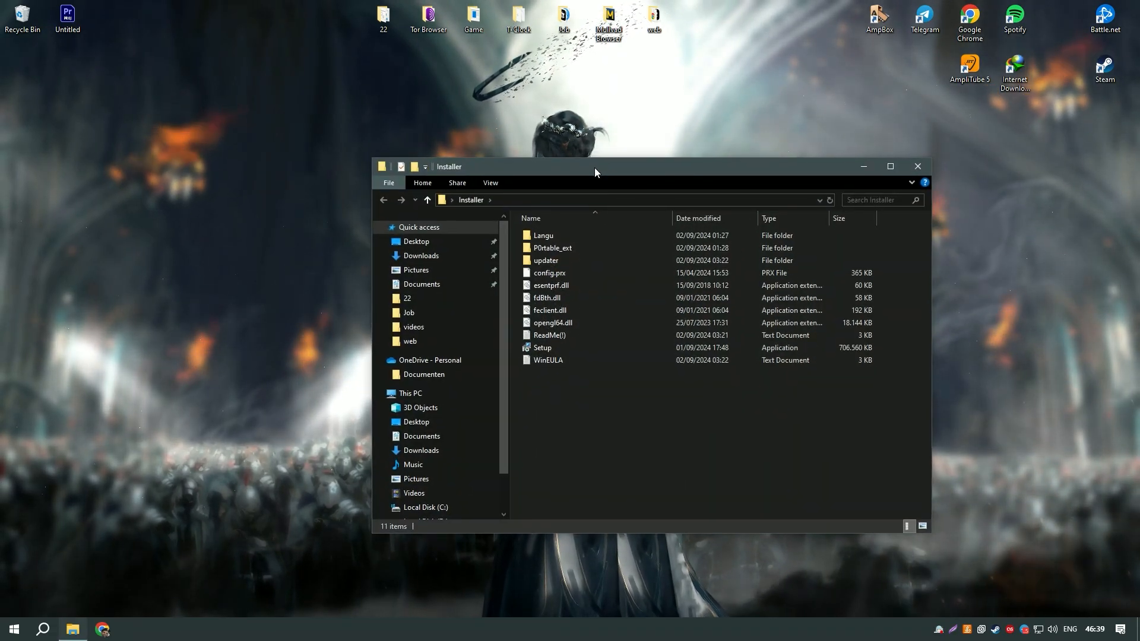
double_click(541, 348)
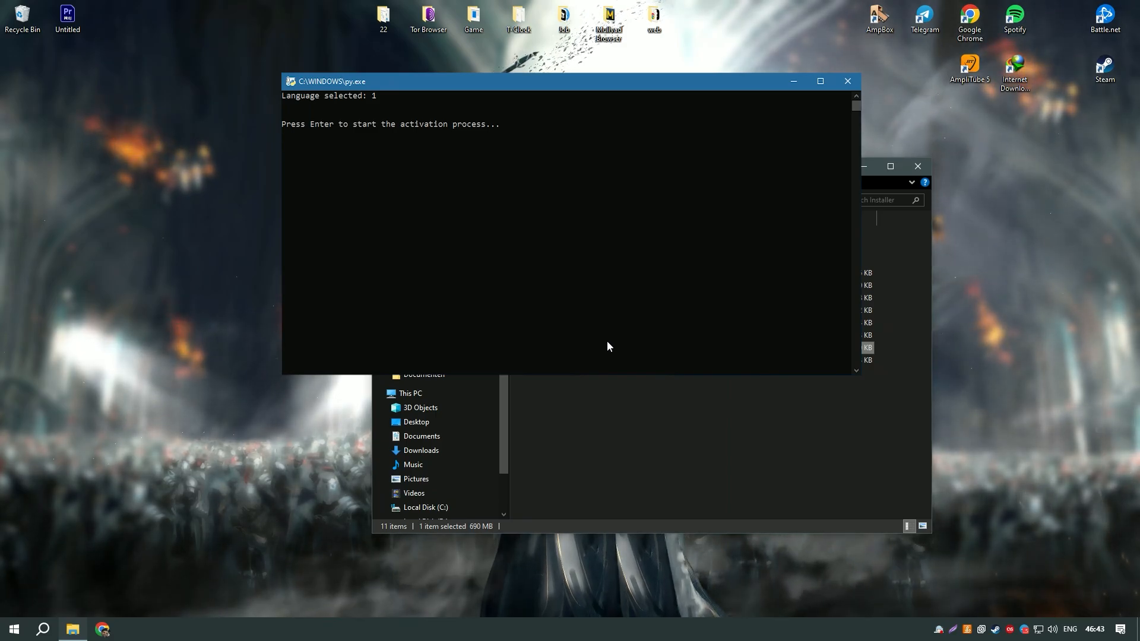
key("enter")
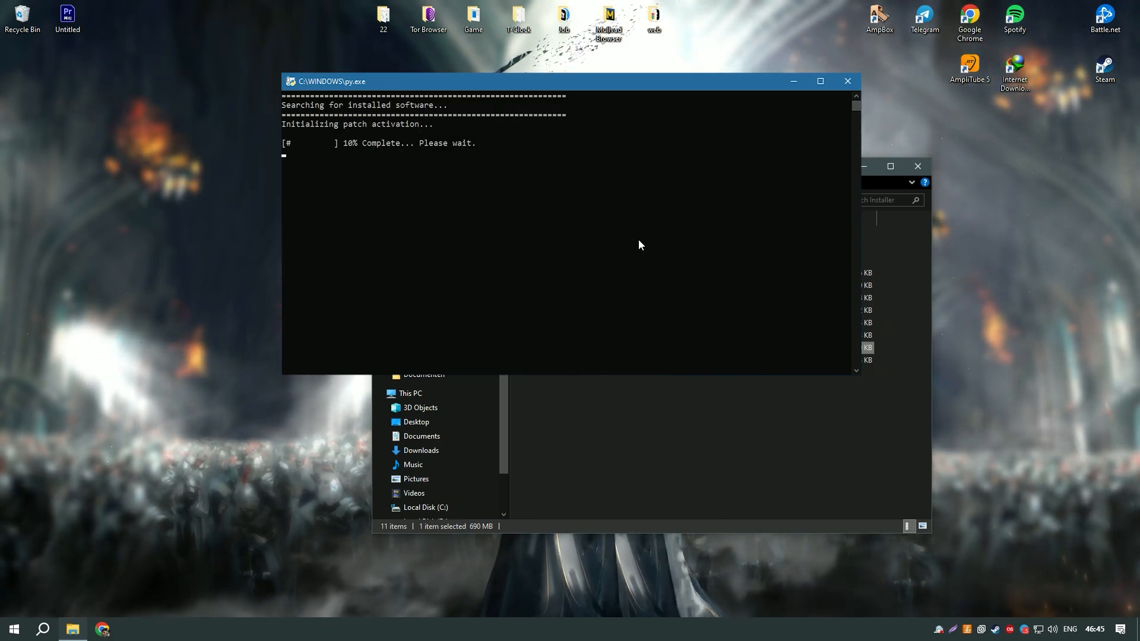